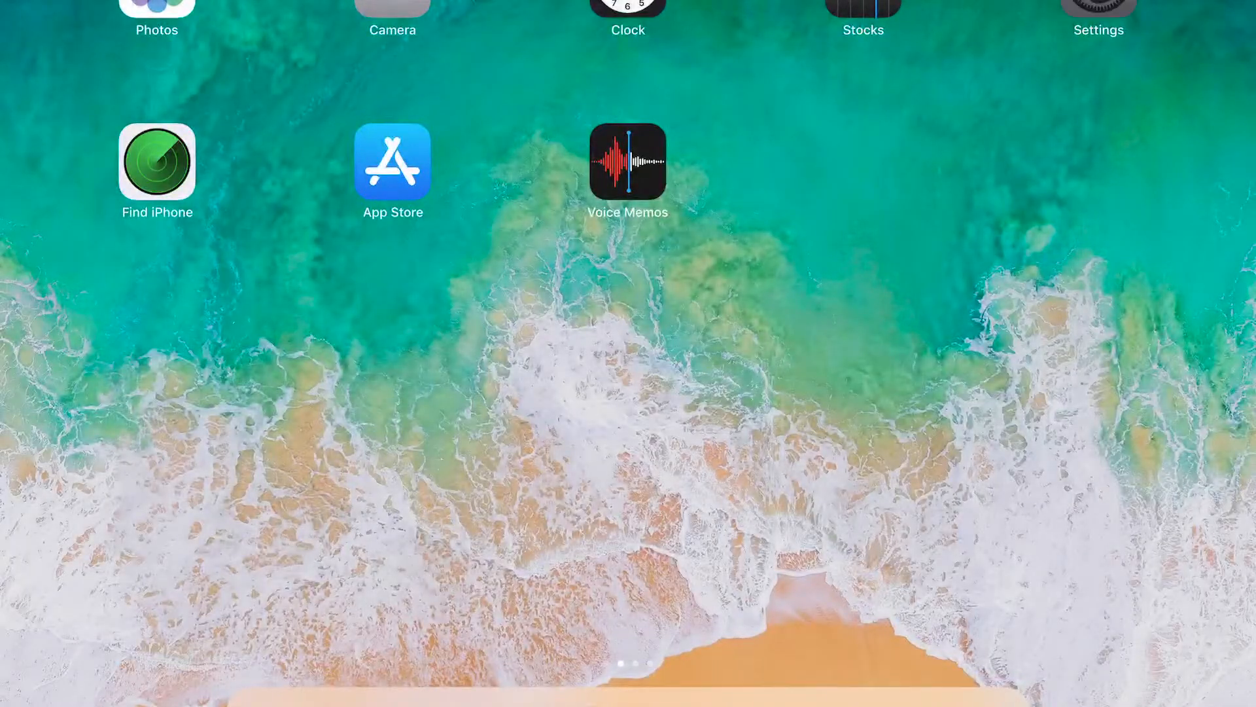
Open Switch Control in Settings and cancel turning it off, leaving it on.
click(1098, 8)
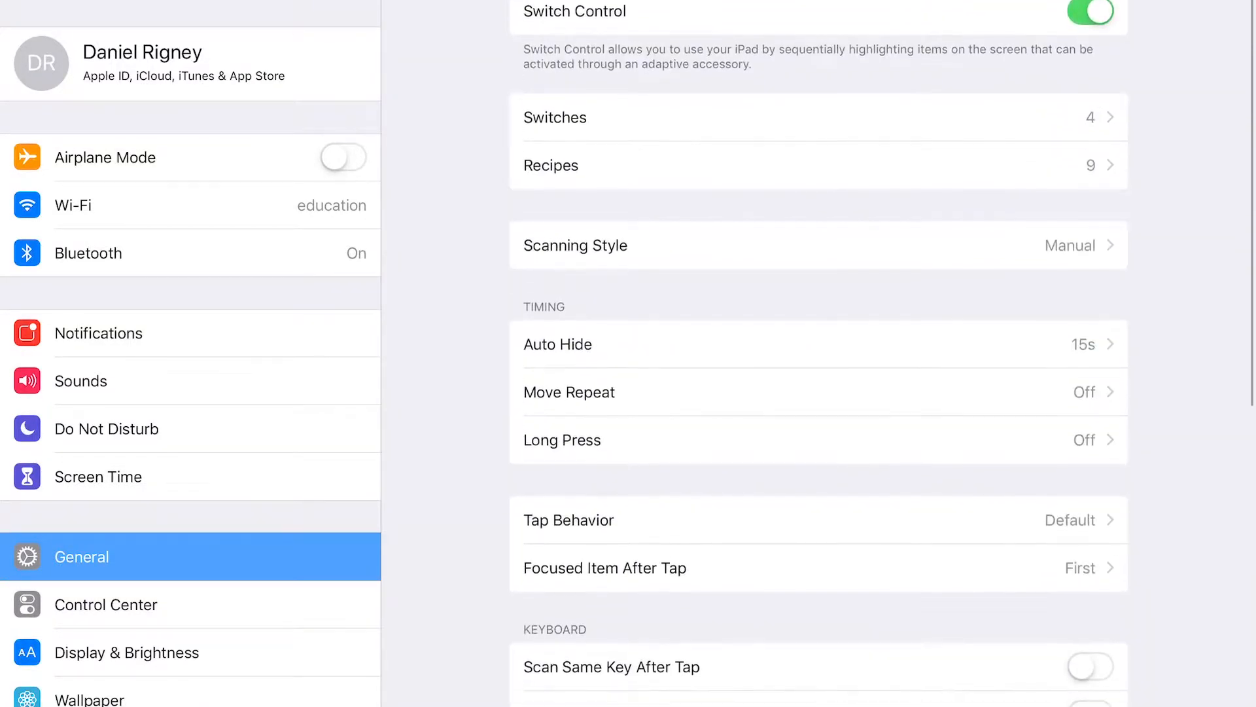
click(1090, 11)
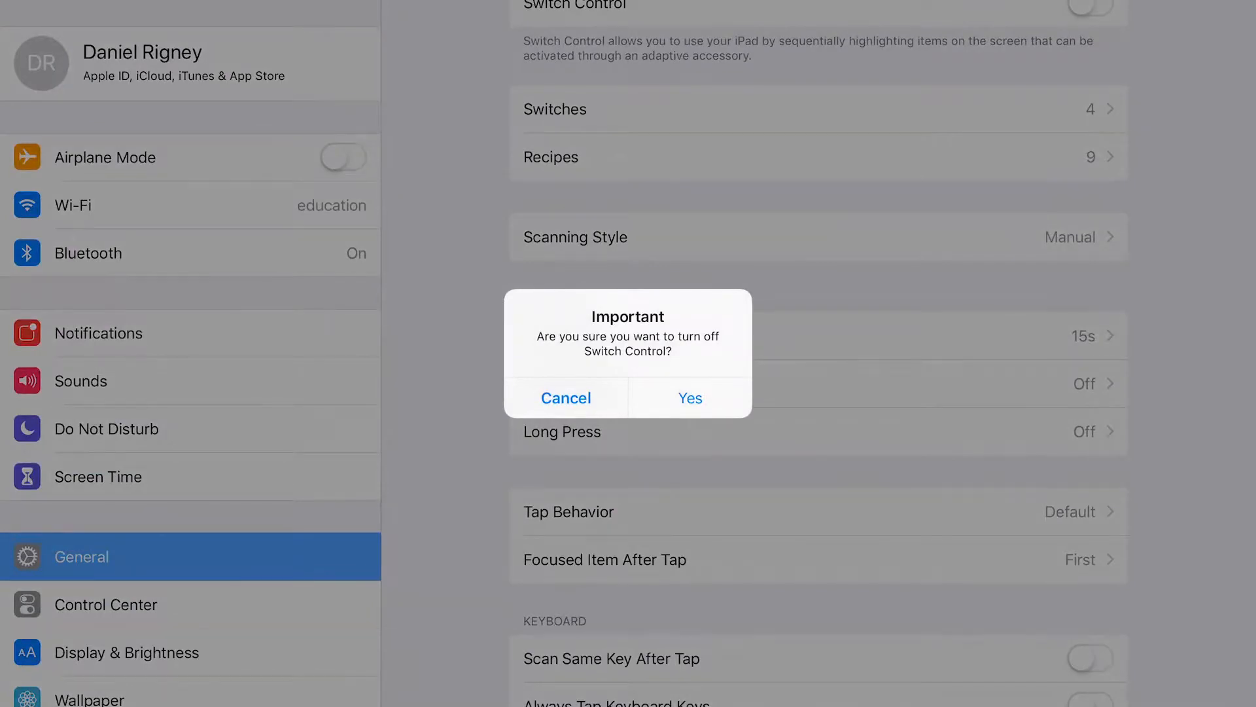
click(565, 397)
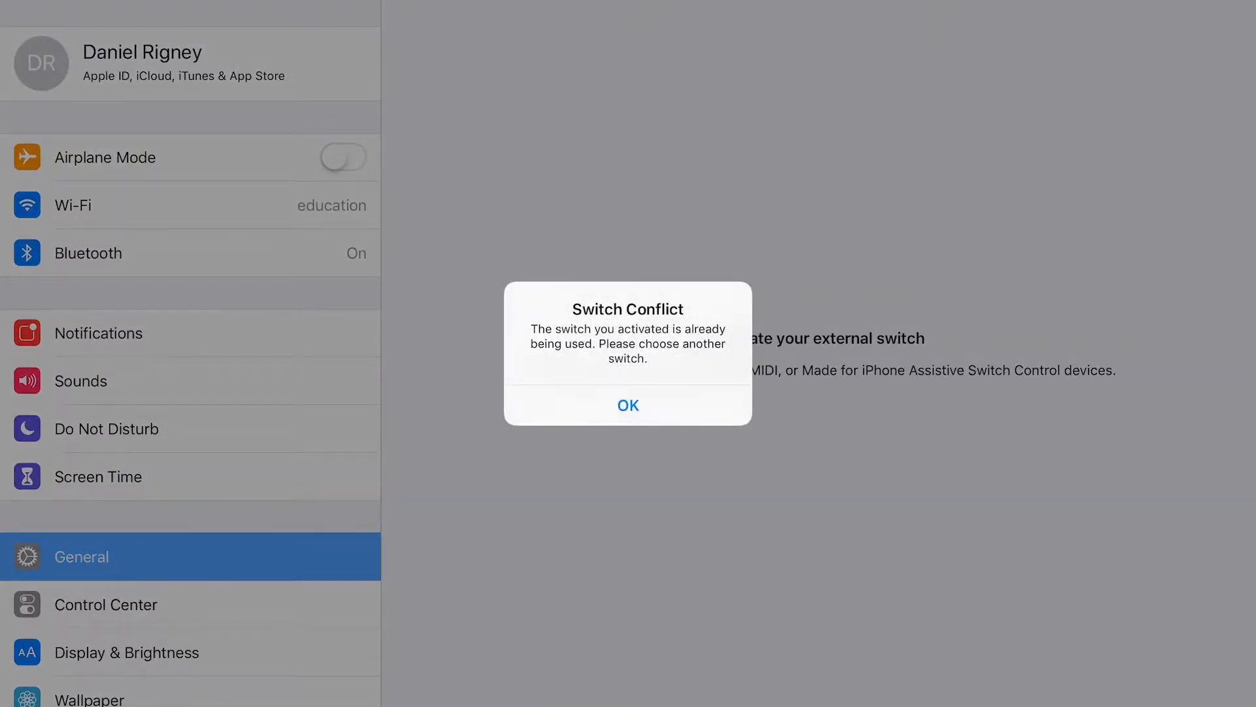
Dismiss the switch conflict alert and delete the ABLENET Next switch.
click(627, 404)
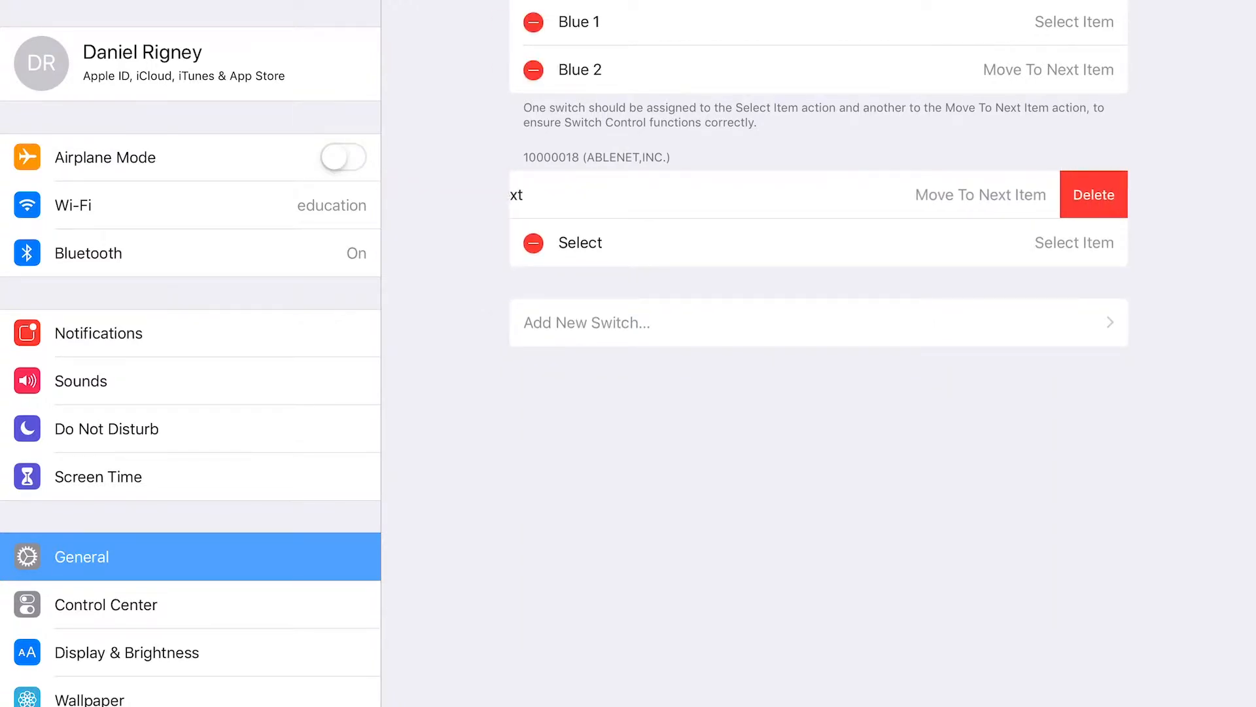
click(1092, 194)
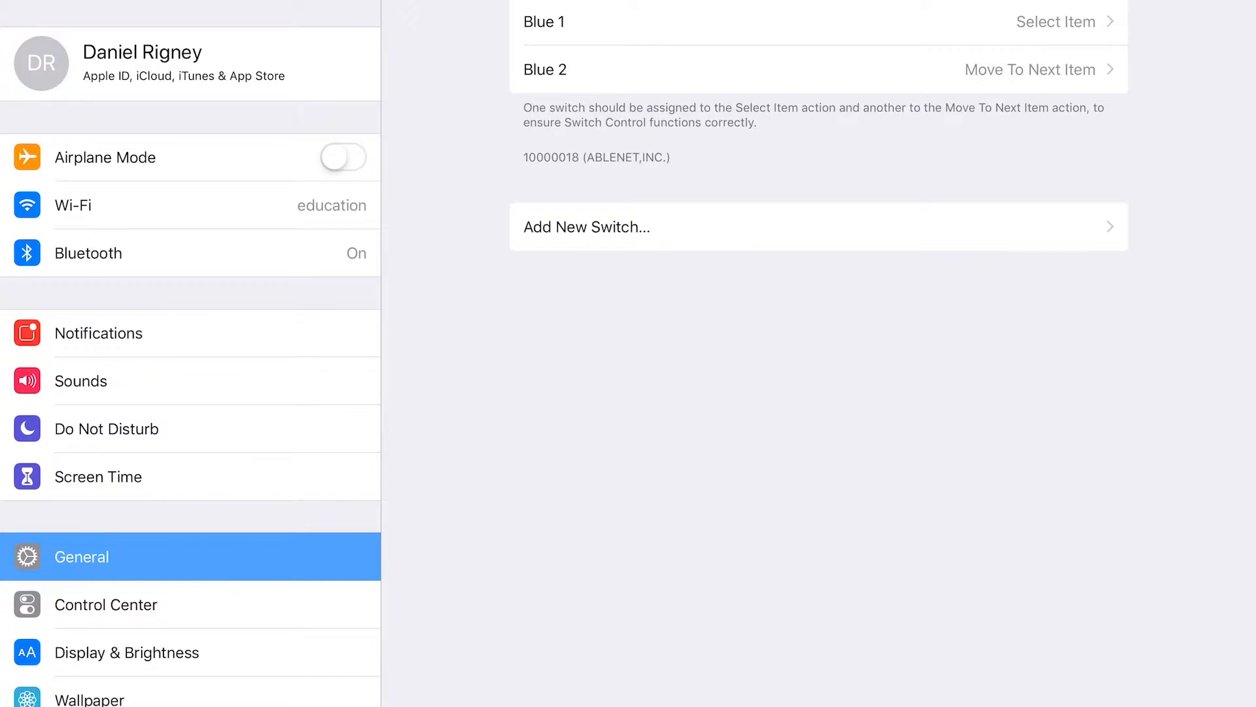
Add a new external switch named 'Hook 1' and save it.
click(585, 226)
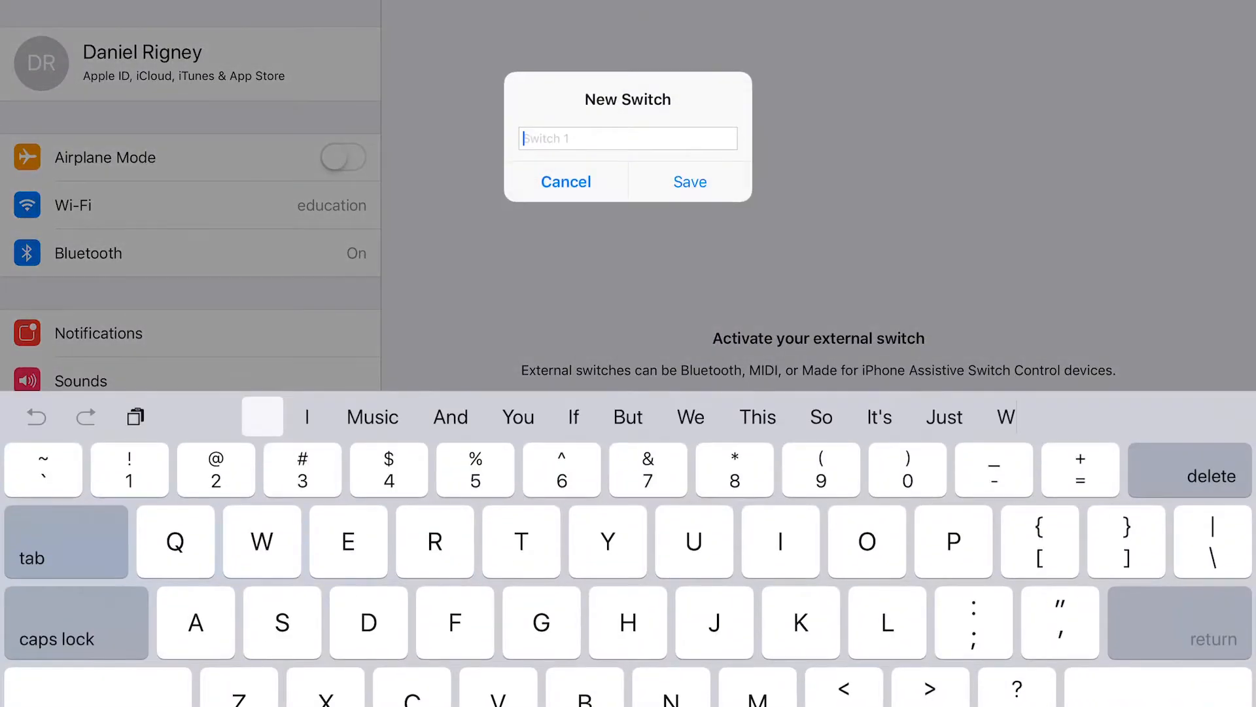
text(Hook)
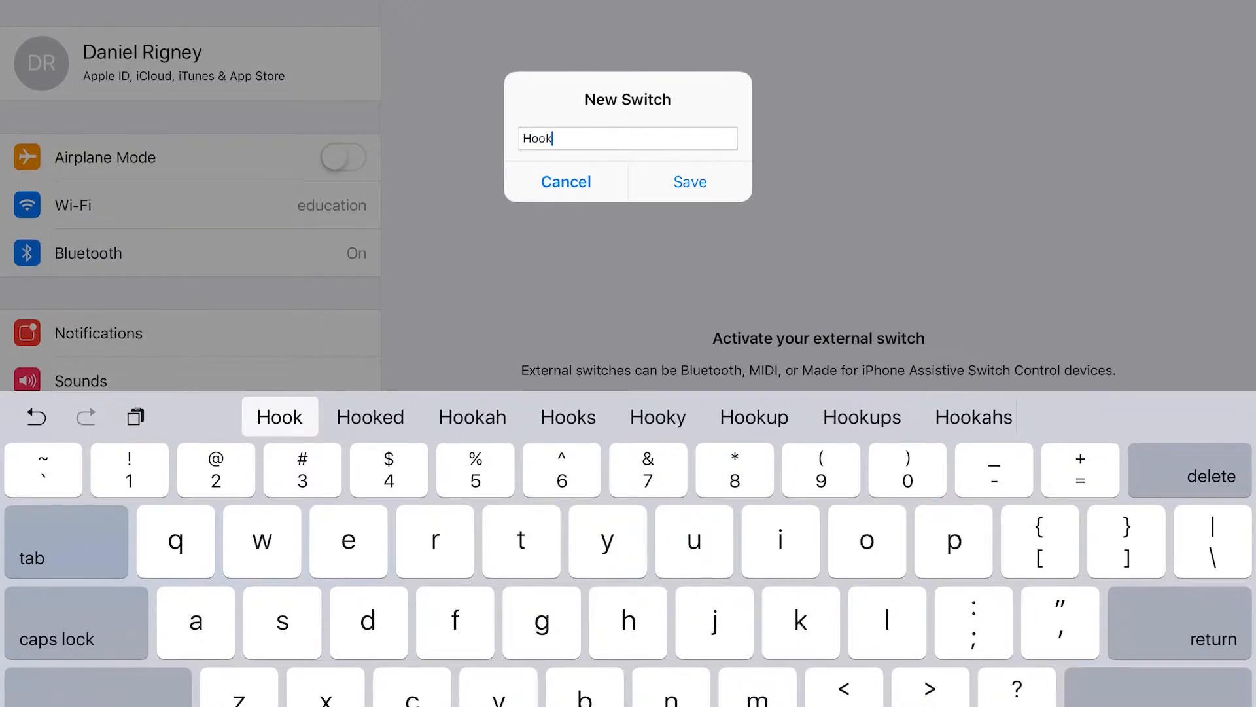
text(1)
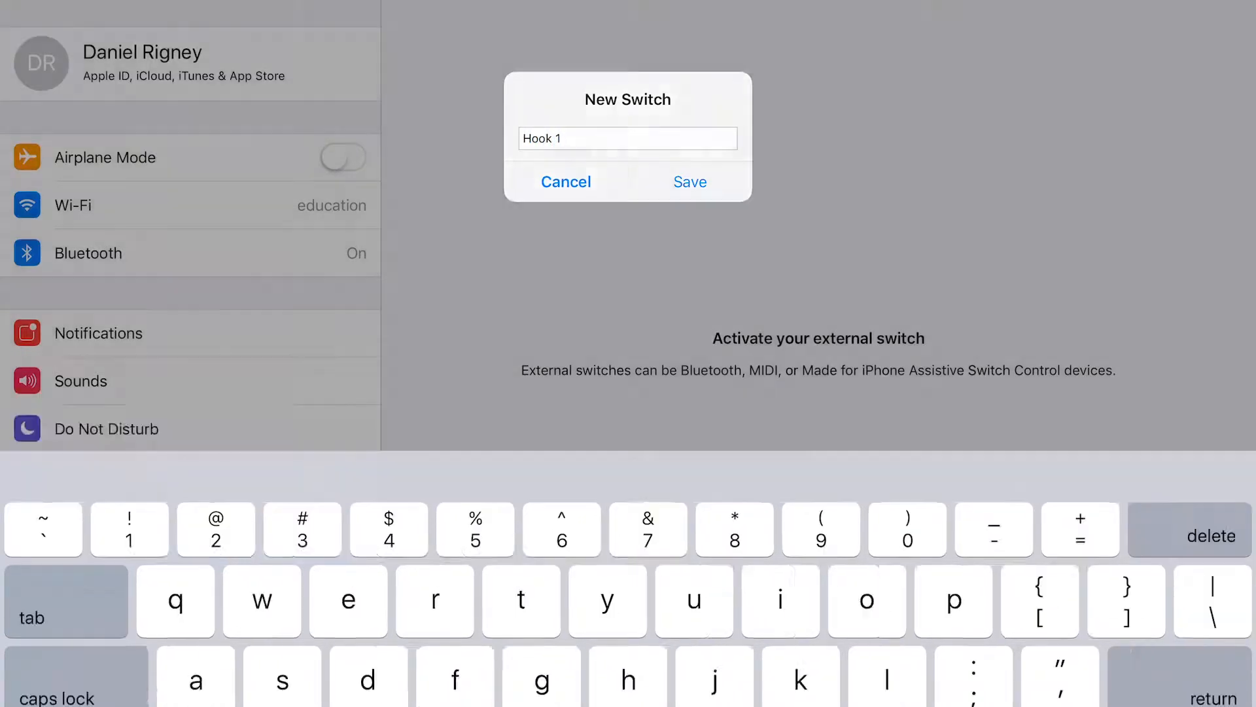
click(689, 181)
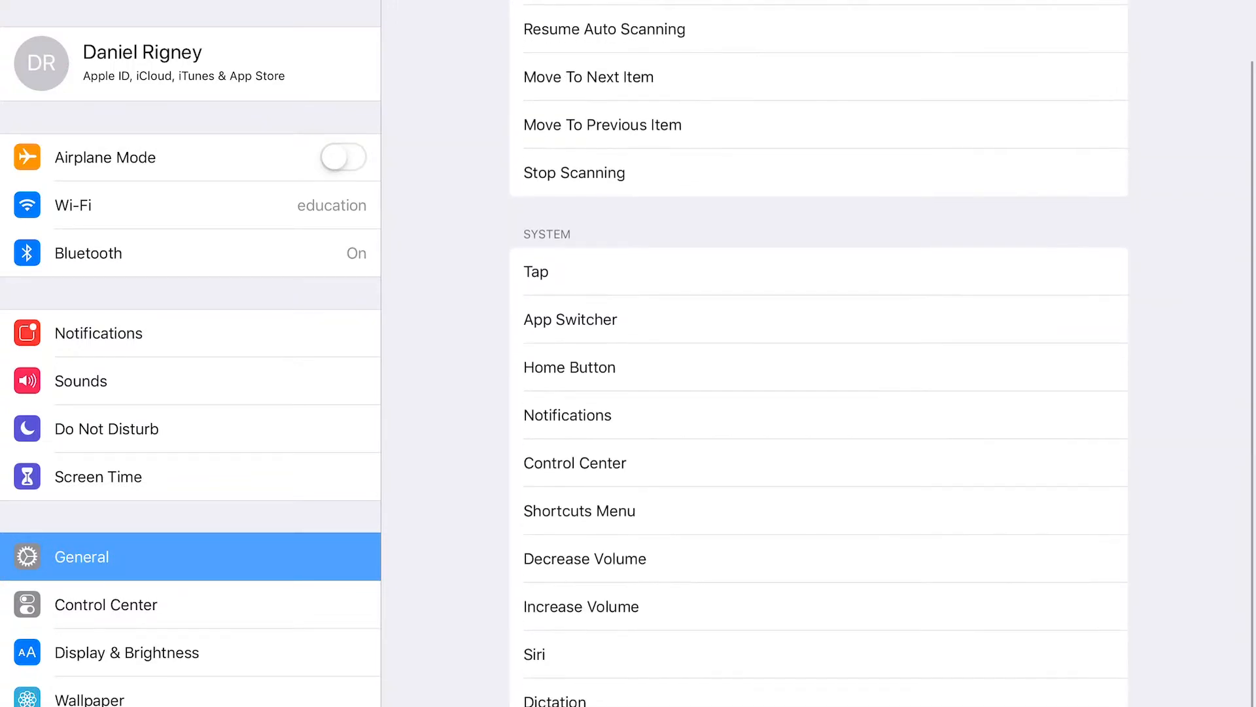
scroll(up, 3)
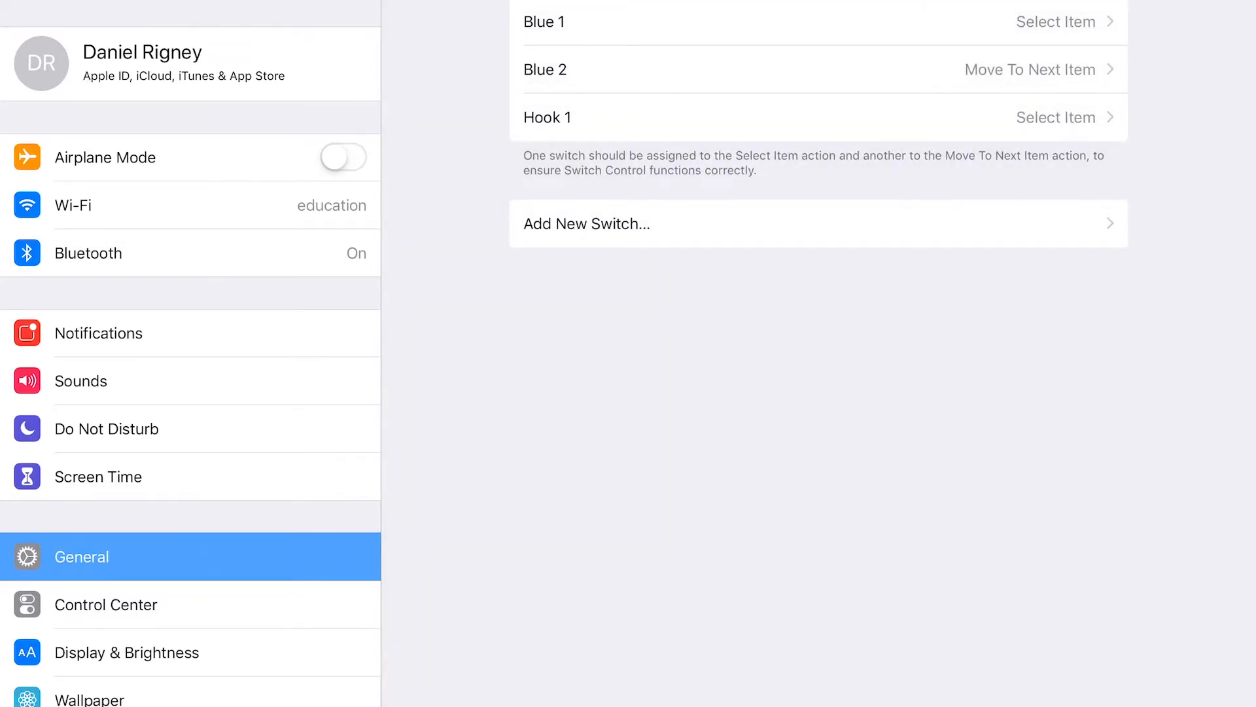
Add and save a new switch named 'Hook 2'.
click(585, 223)
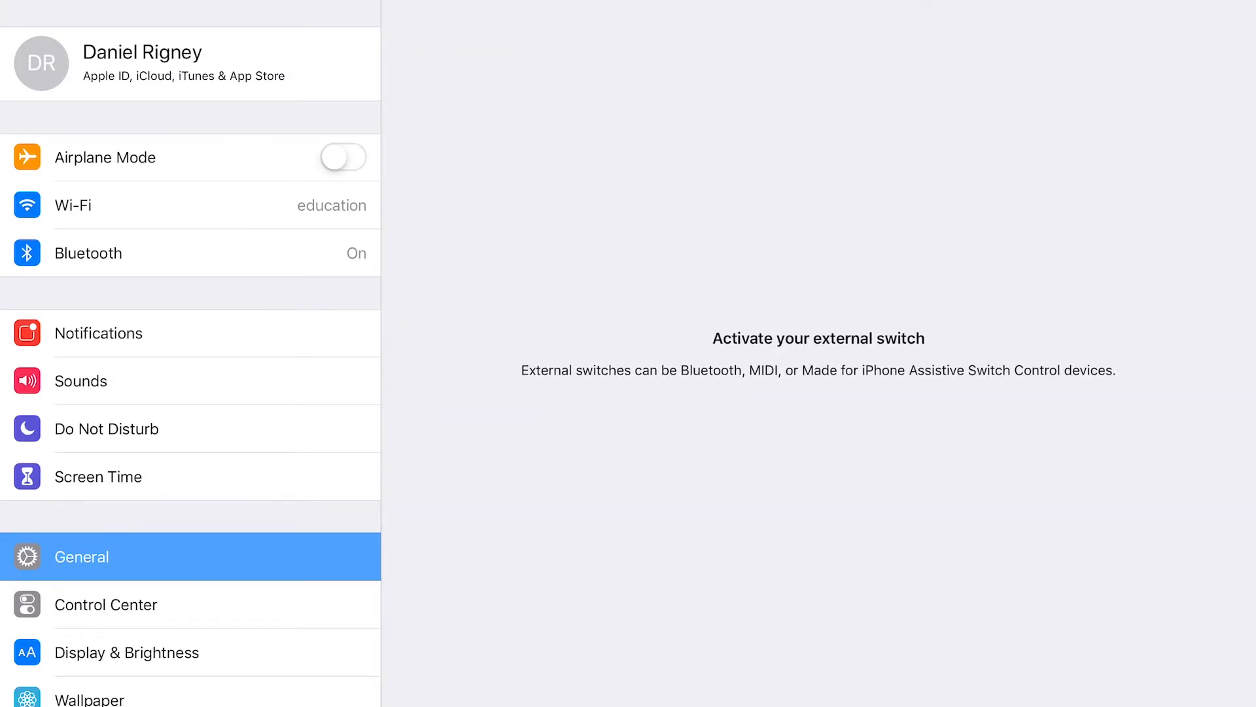
text(H)
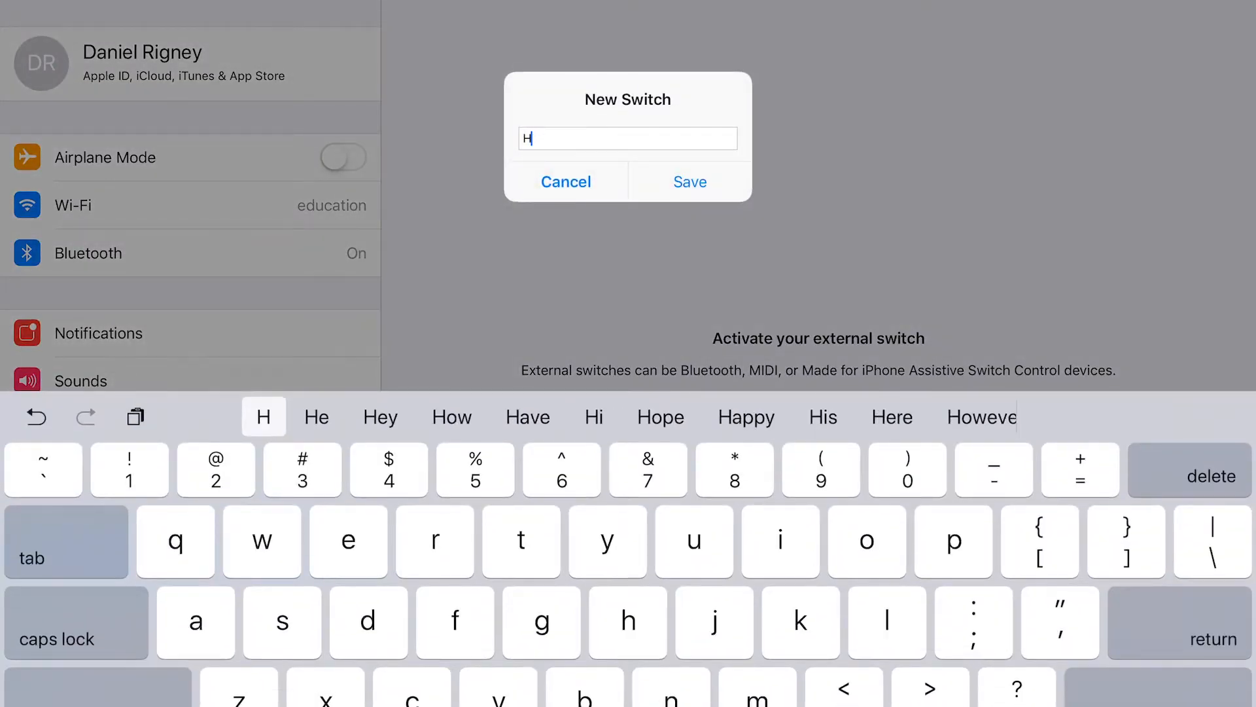
text(ook 2)
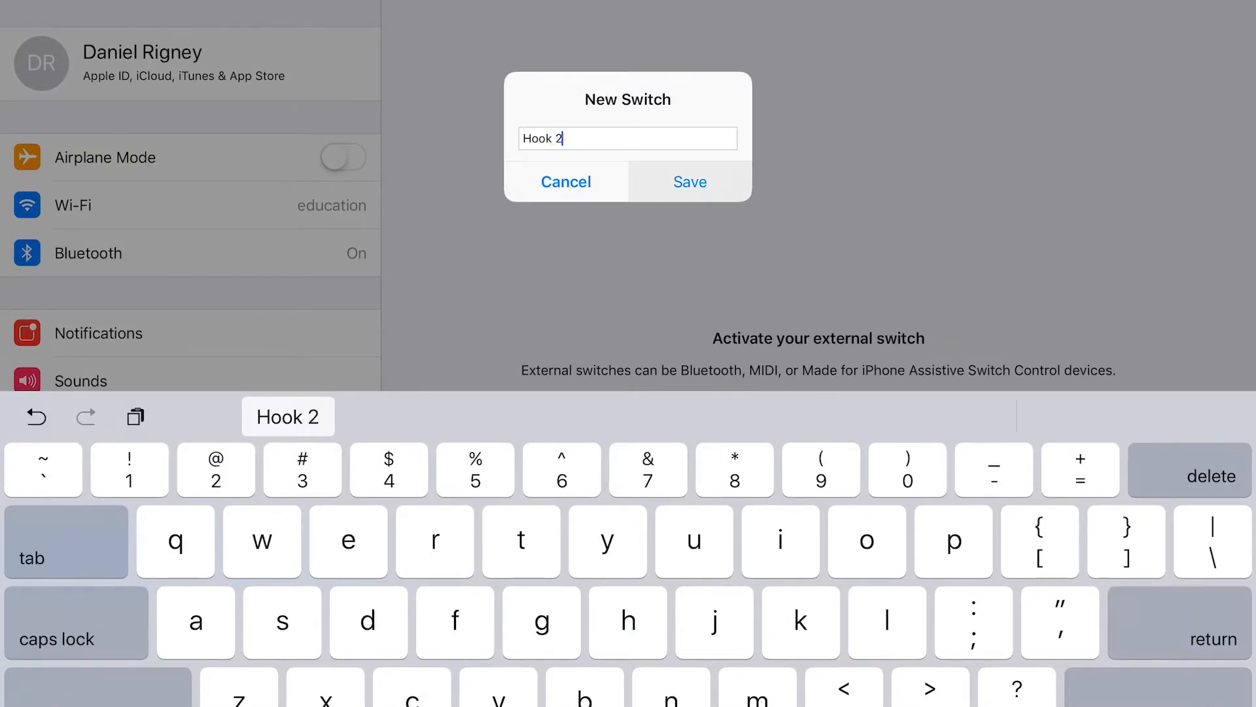
click(688, 182)
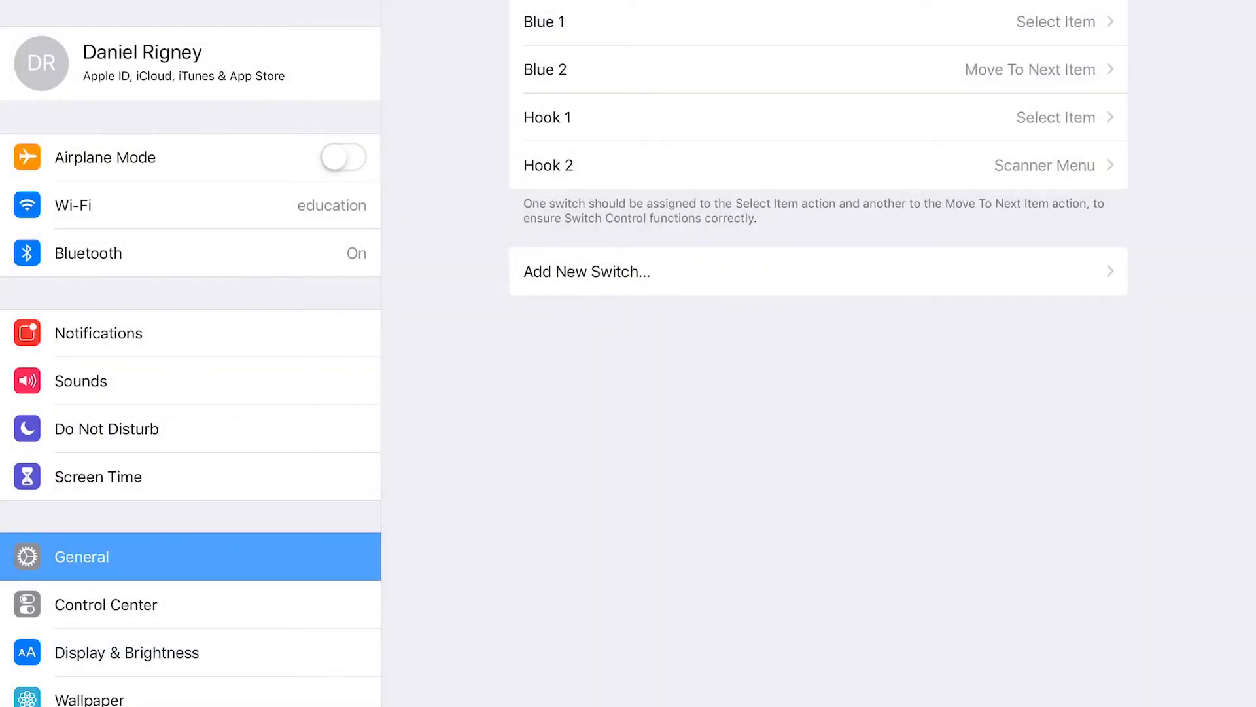
Add and save a new switch named 'Hook 3'.
click(586, 271)
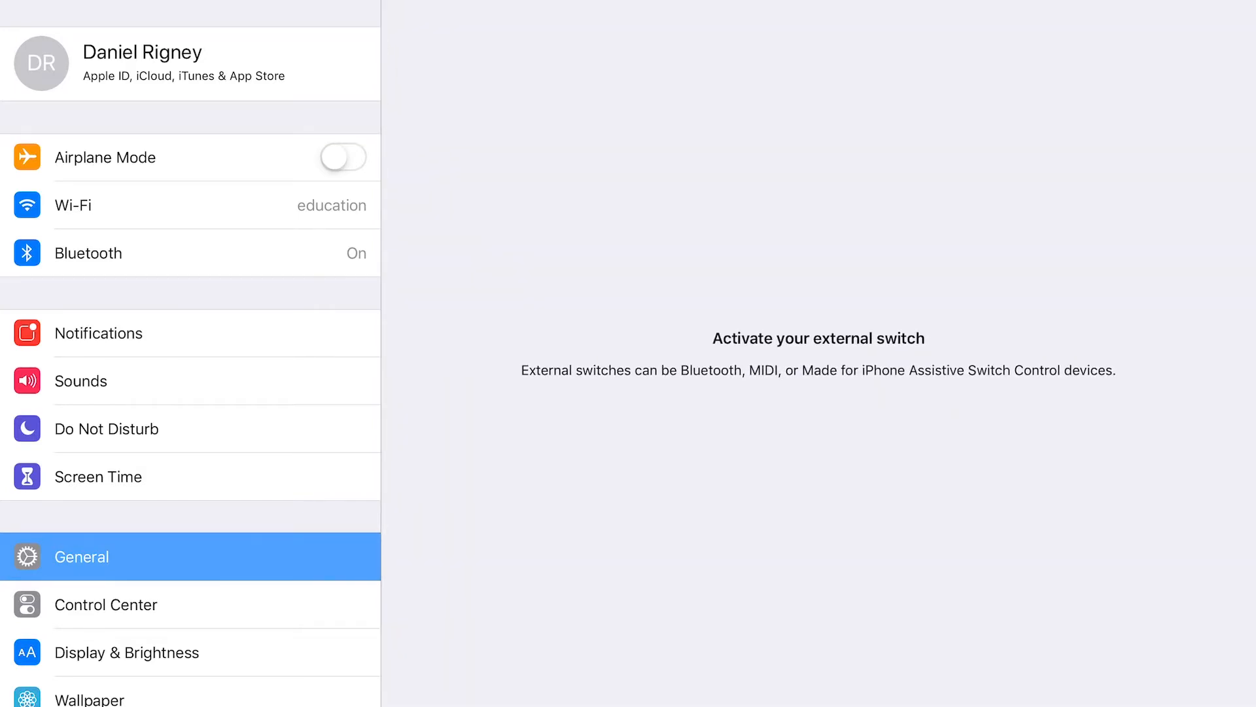
text(H)
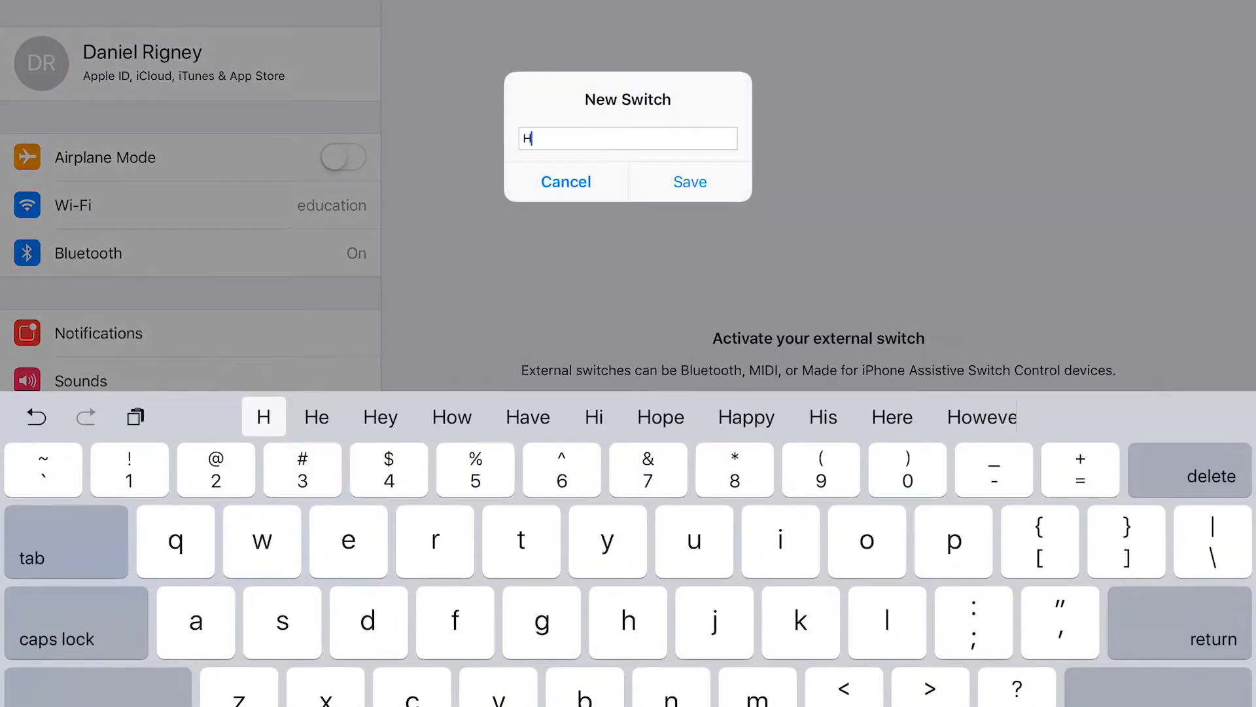
text(ook 3)
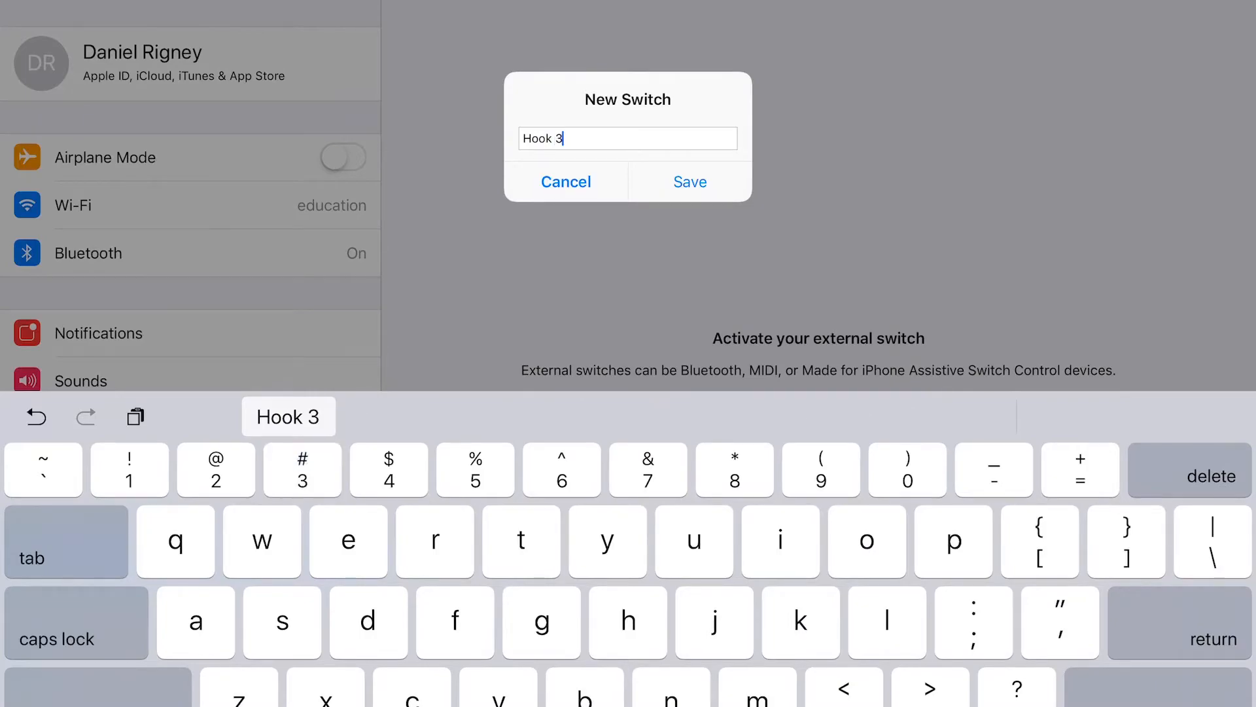
click(689, 182)
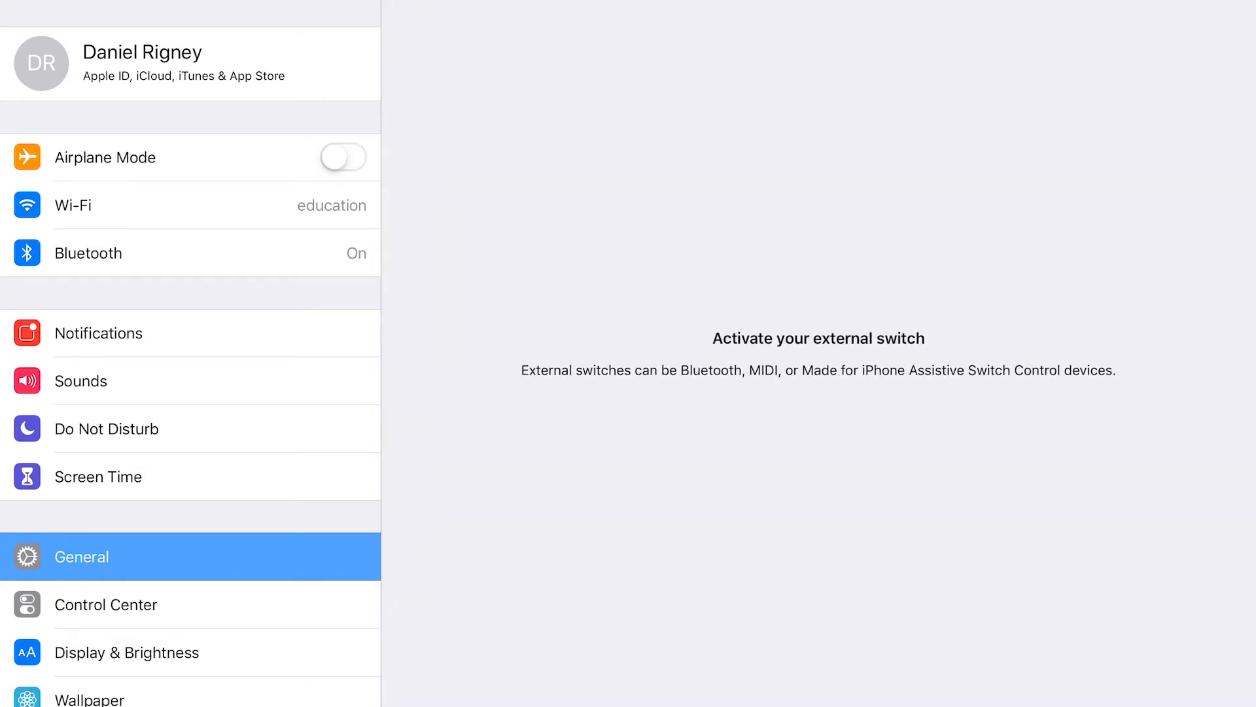
Name and save the next Hook switch, Hook 4.
text(H)
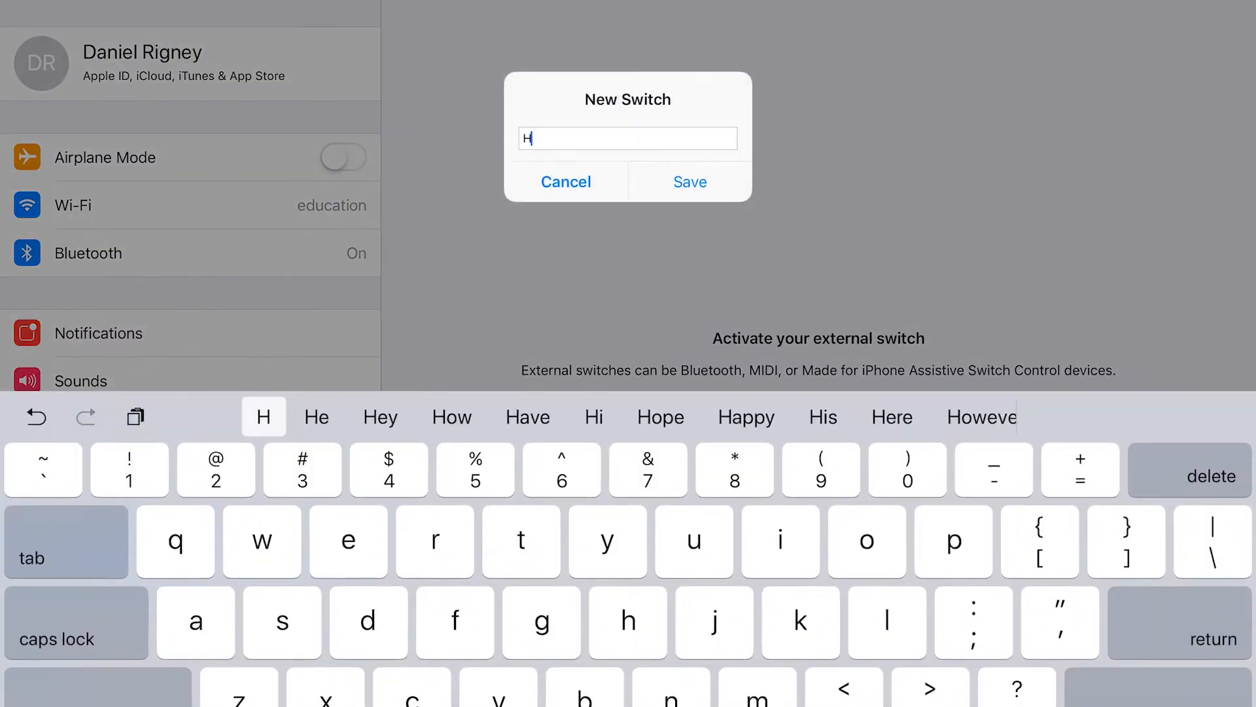
text(ook)
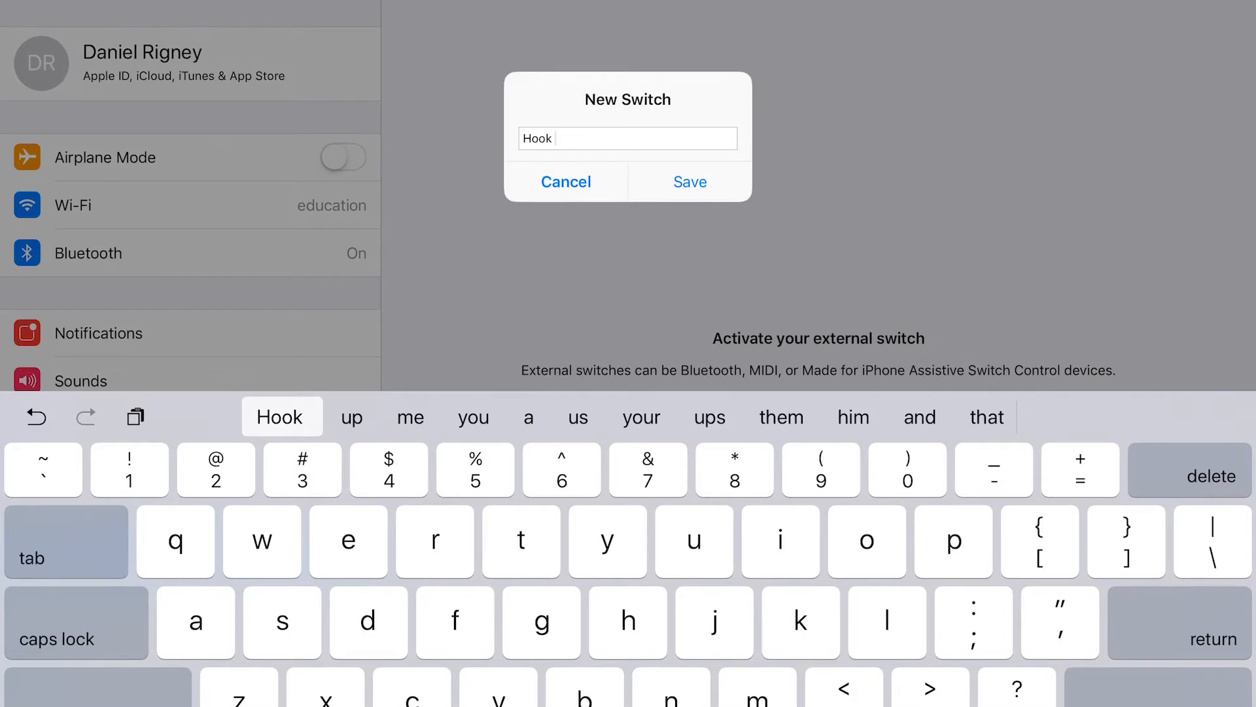
click(689, 181)
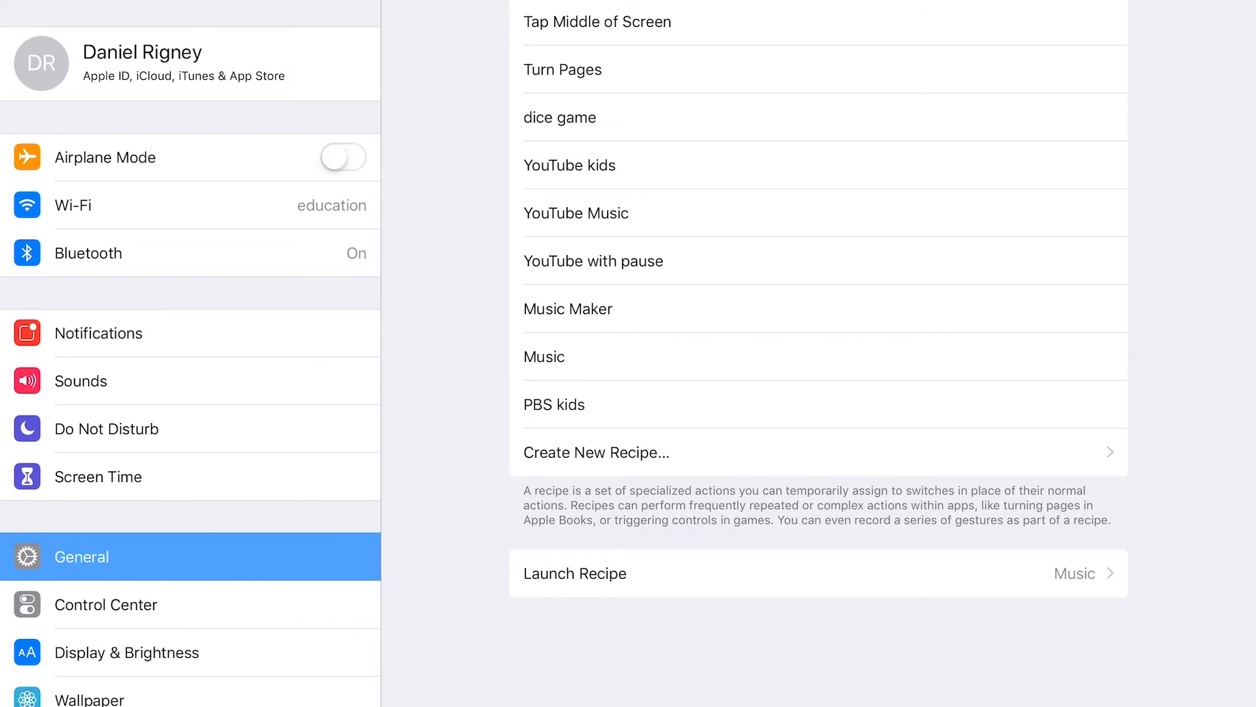
Go back from Recipes to the Accessibility list, where Switch Control shows On.
click(596, 452)
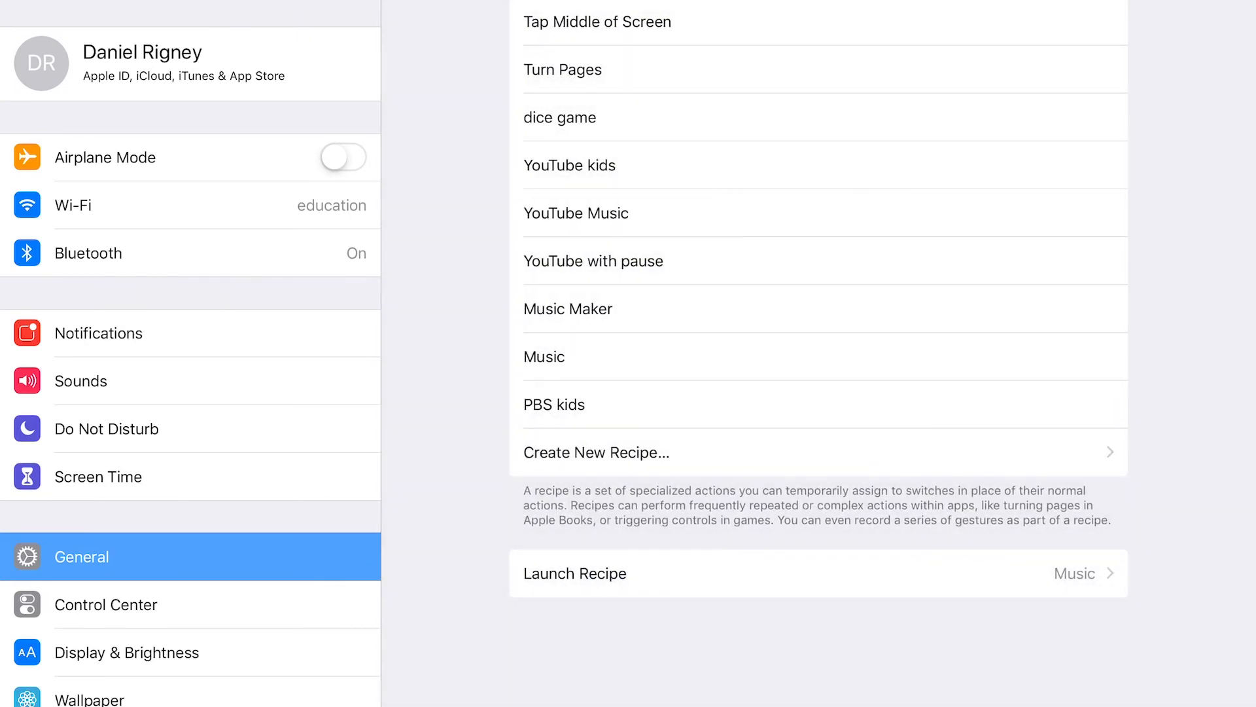
scroll(up, 3)
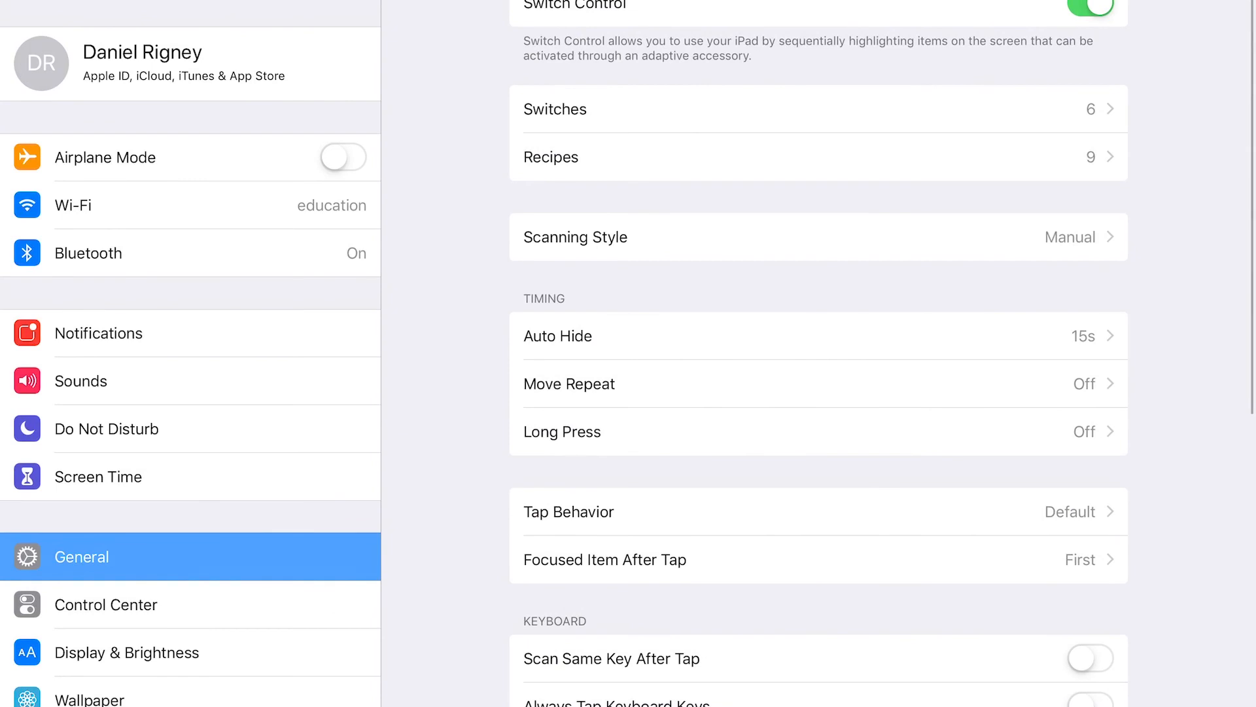
scroll(up, 3)
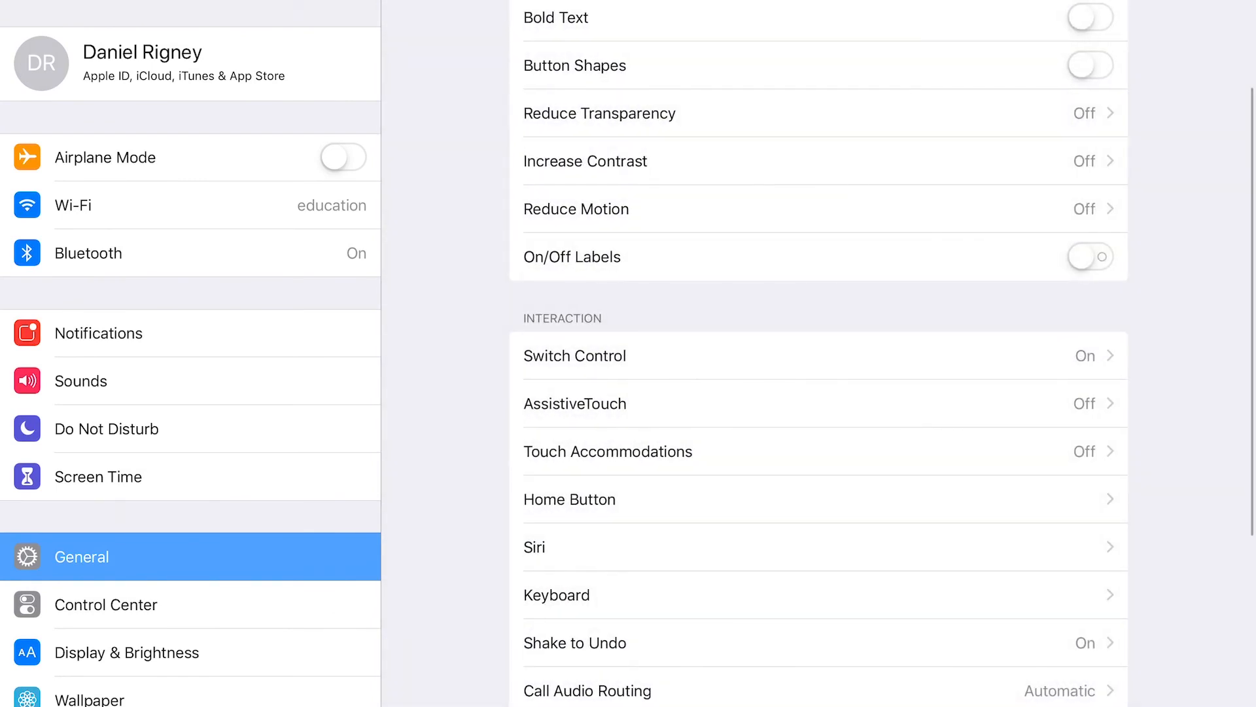